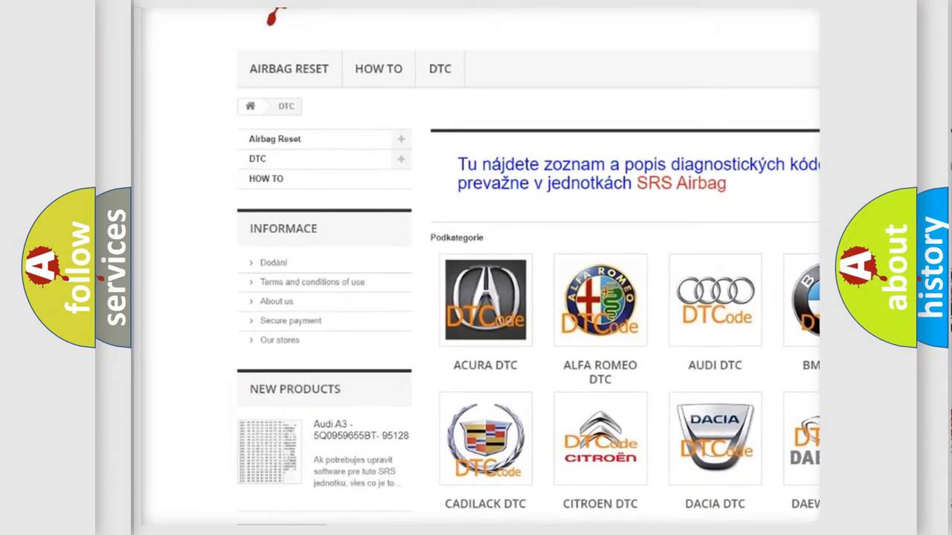
Step: Scroll down the airbagreset.sk category page to the full diagnostic trouble code list
scroll(down, 3)
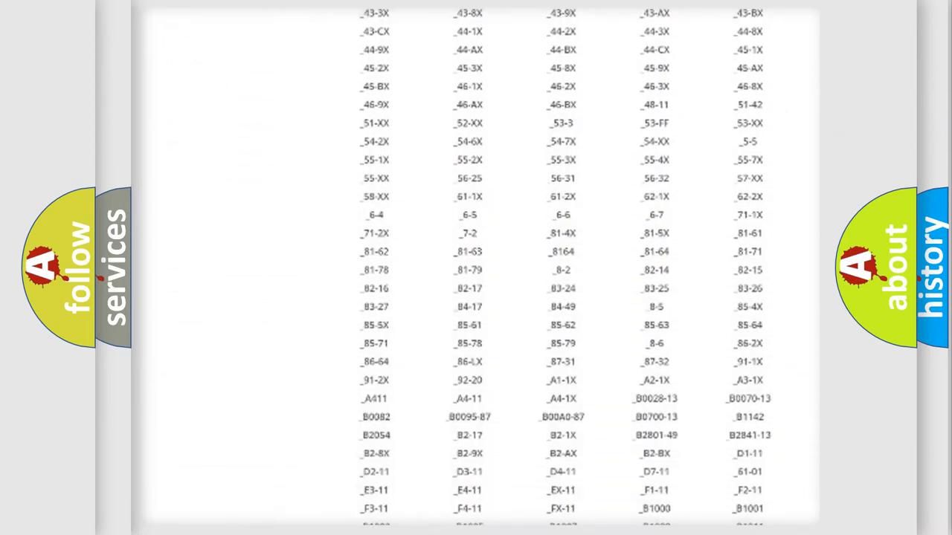
scroll(down, 3)
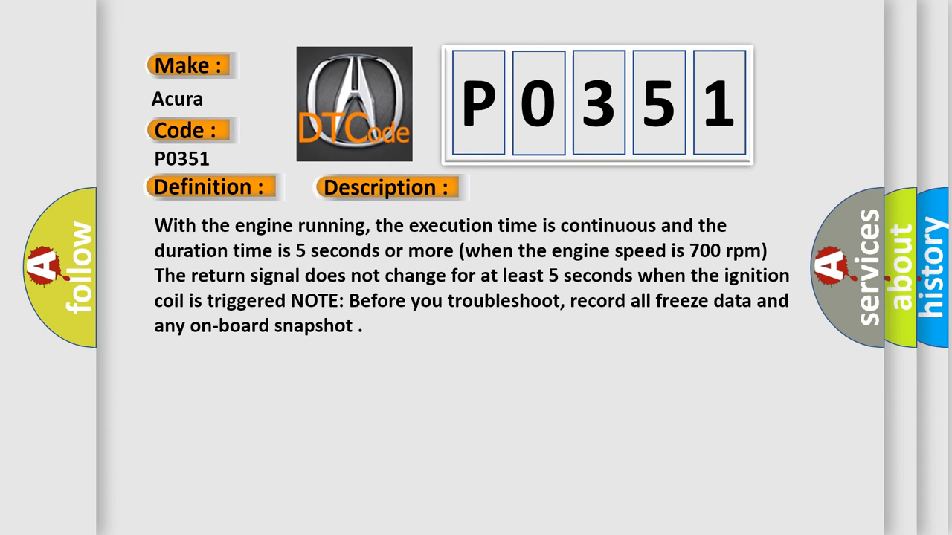
Step: Advance to the Cause slide listing P0351 causes, from blown fuse to faulty ignition coil
click(547, 186)
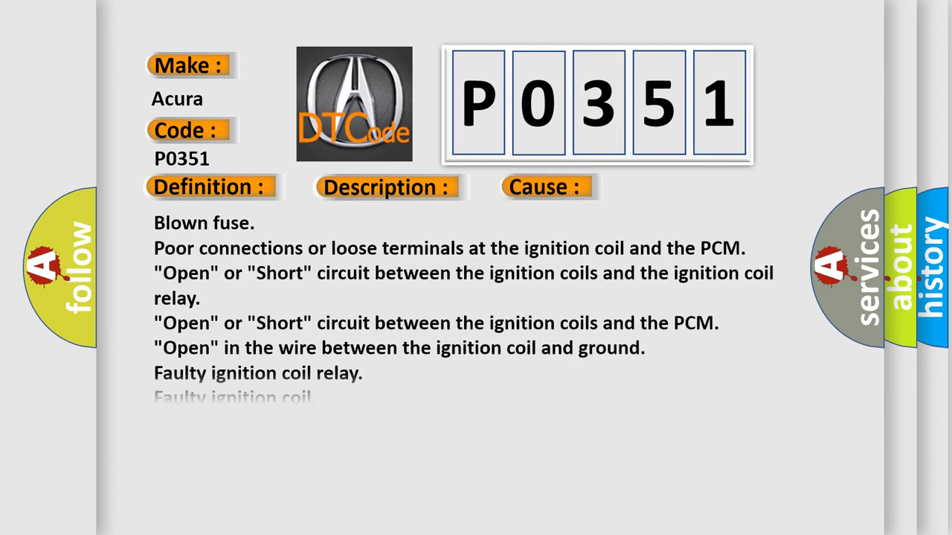